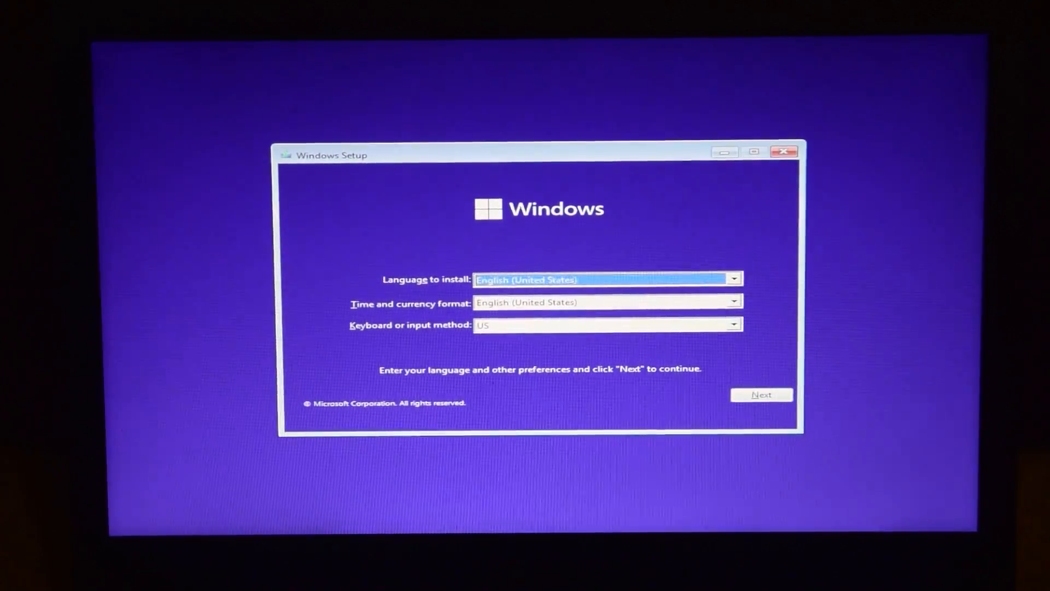
Step: Continue Windows Setup with the default English (United States) language preferences
left_click(761, 395)
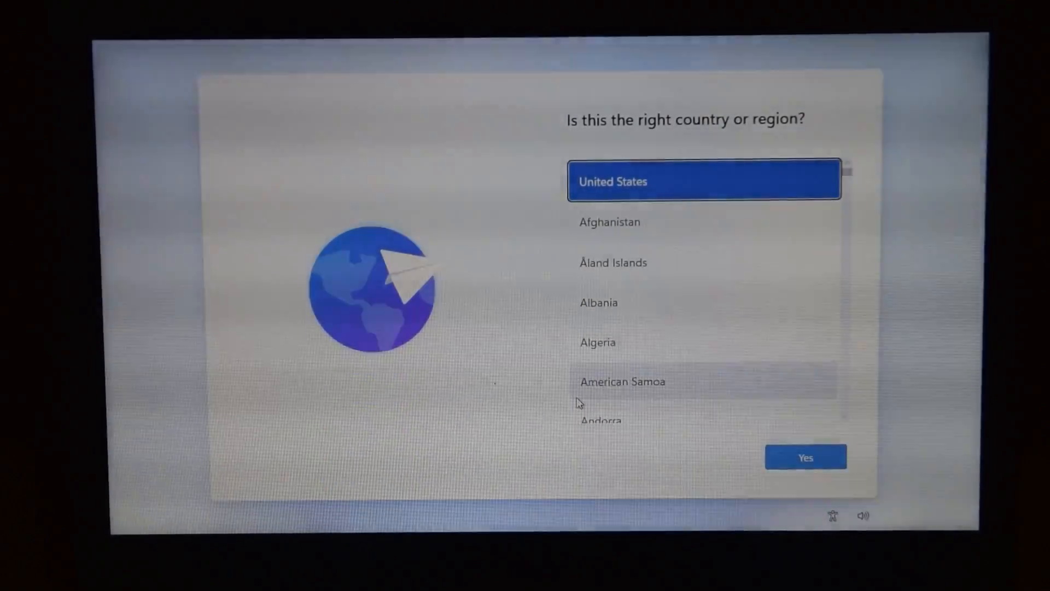
Step: Confirm United States, the US keyboard layout, and skip adding a second layout
left_click(806, 457)
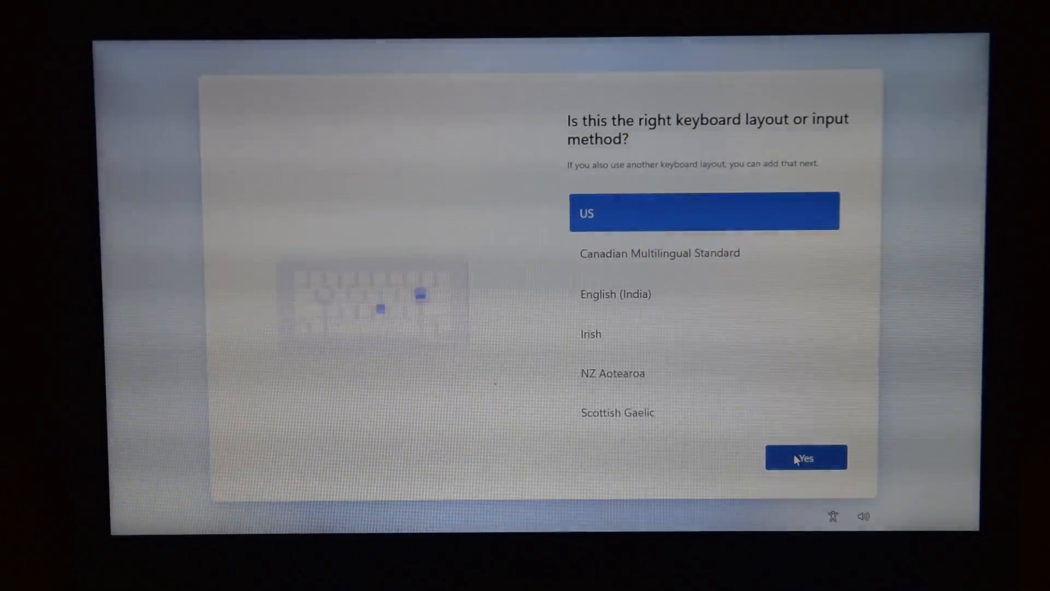
left_click(807, 458)
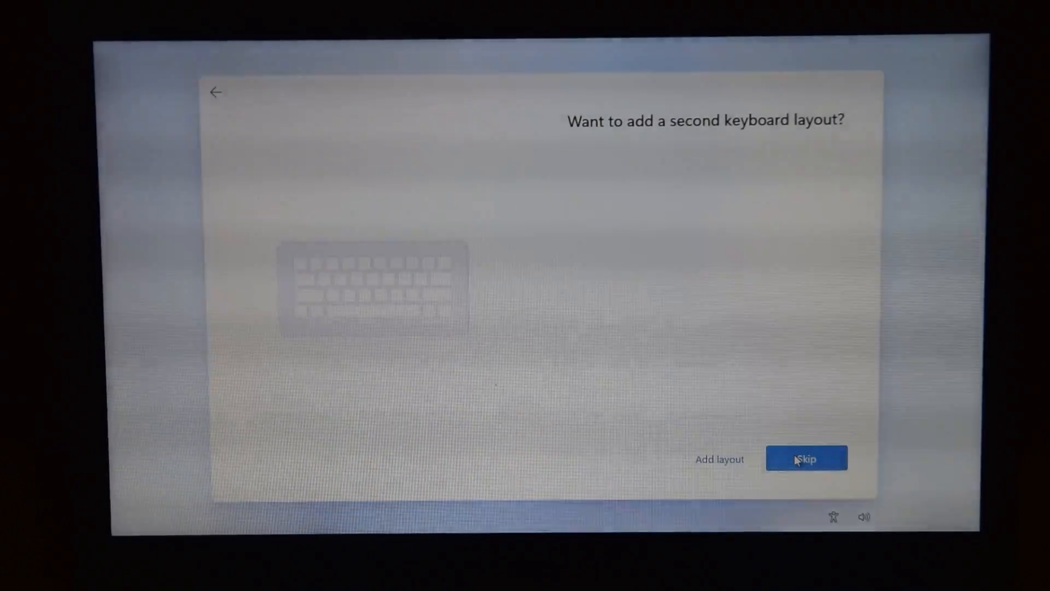
left_click(807, 458)
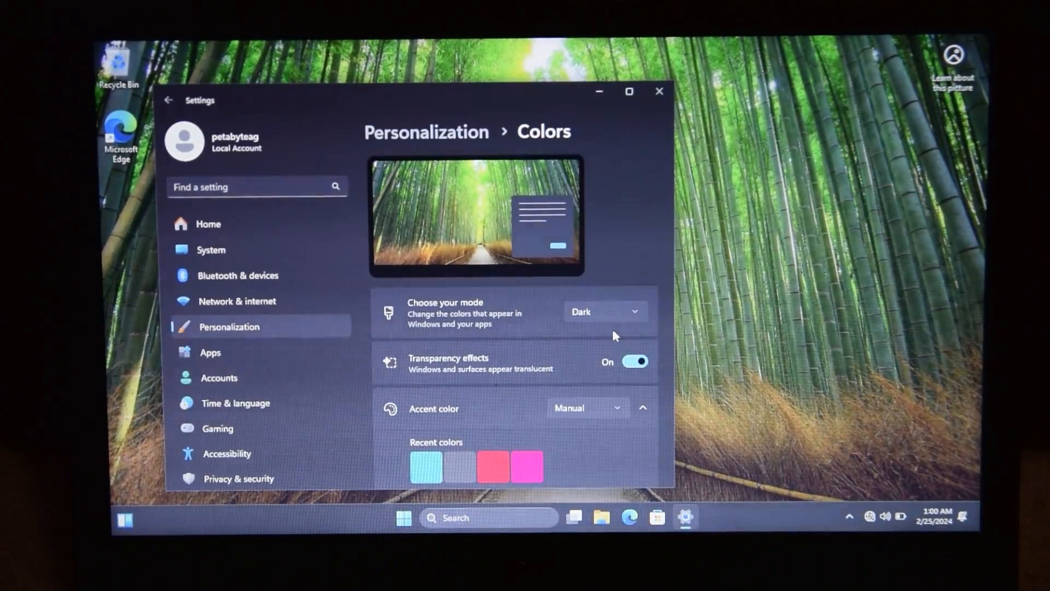
Step: Close the Windows Settings window before booting the Kubuntu live USB
left_click(652, 97)
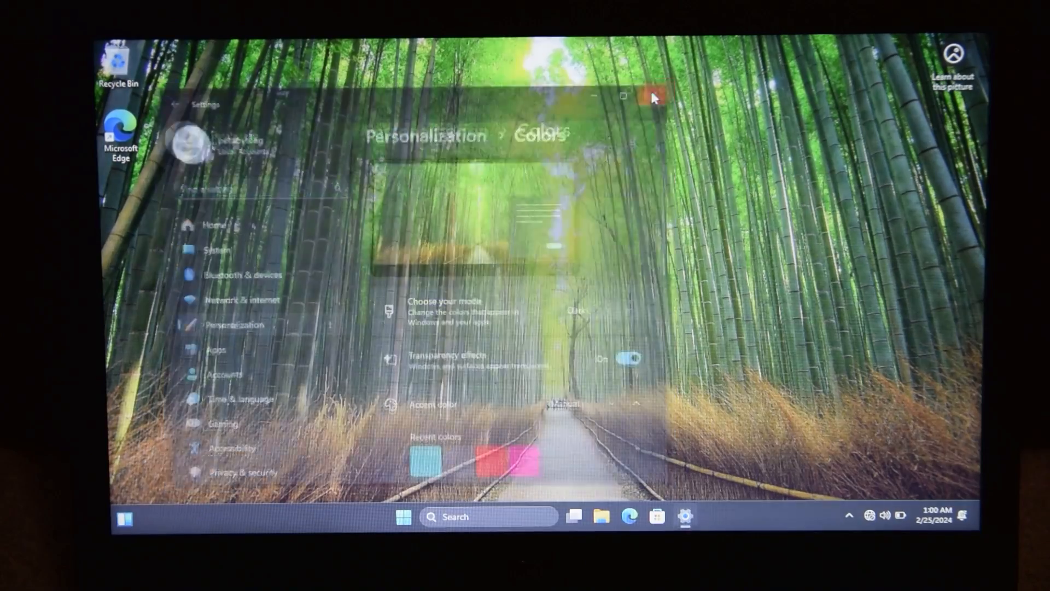
left_click(650, 96)
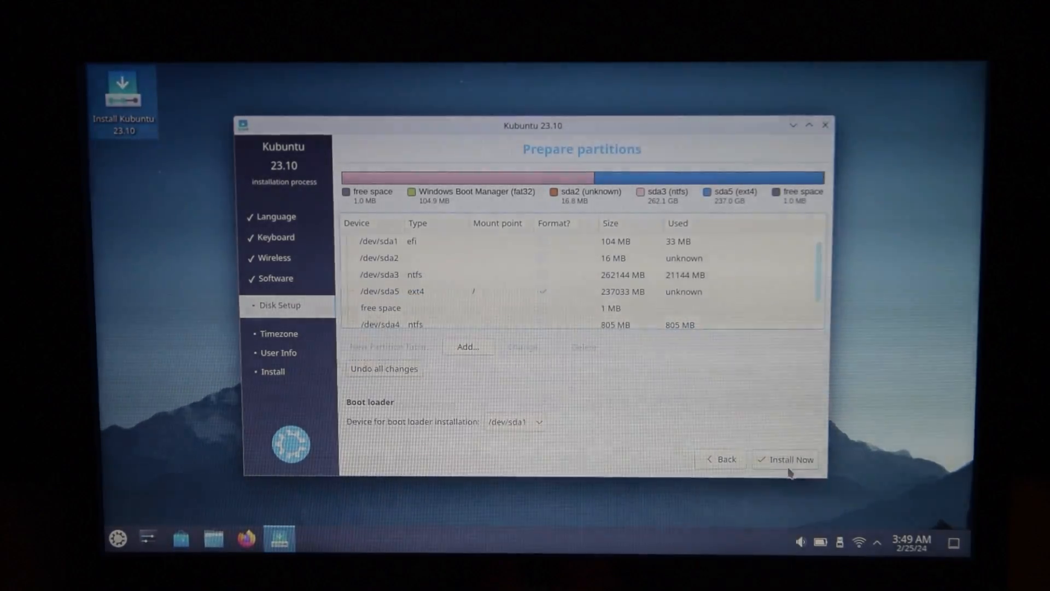
Step: Start the Kubuntu install and confirm writing the partition changes to disk
left_click(790, 458)
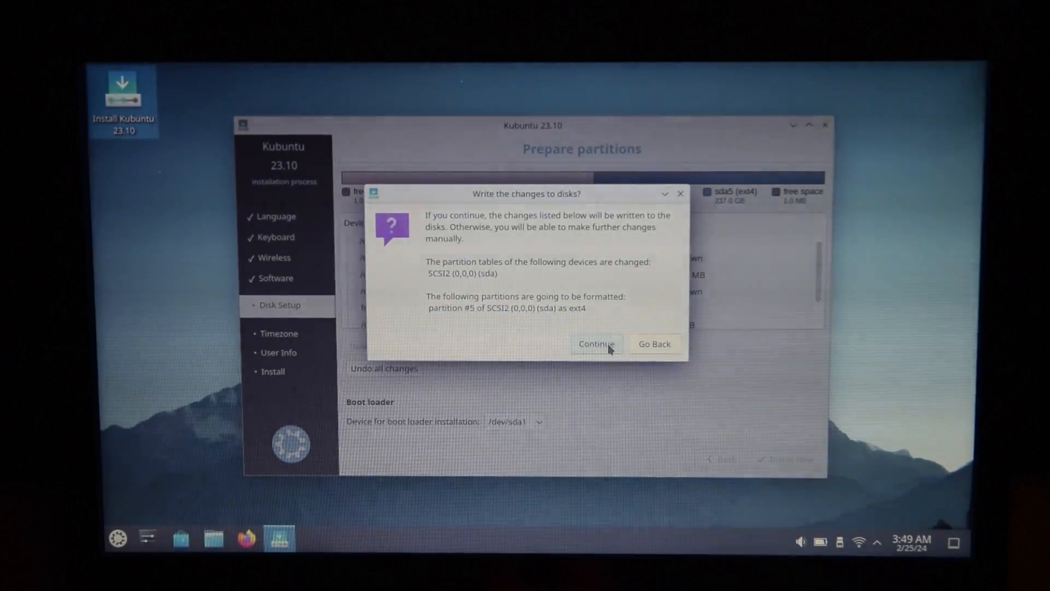
left_click(596, 344)
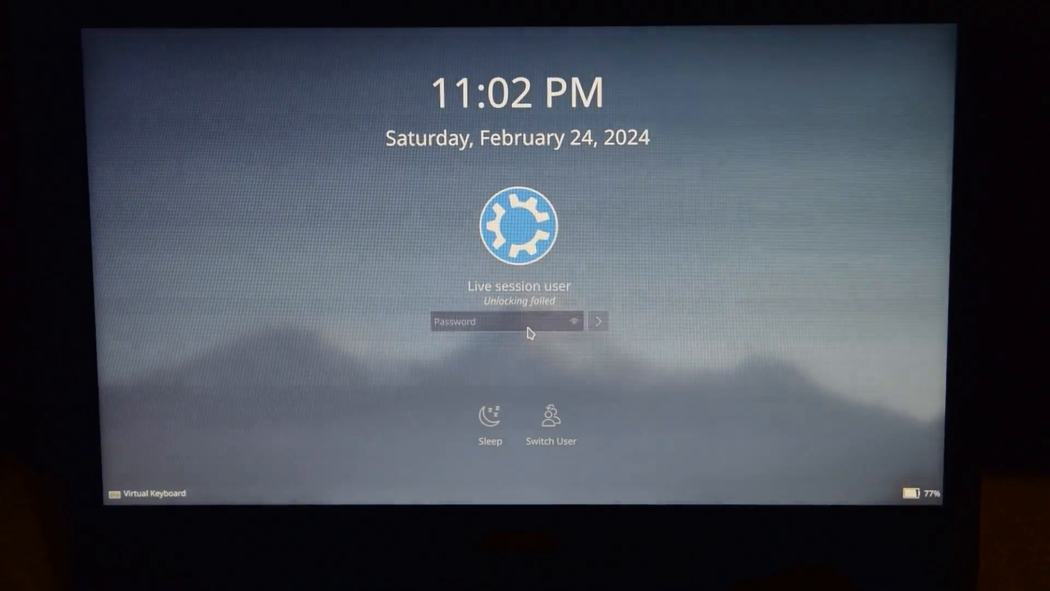
Step: Unlock the live session from the KDE Plasma lock screen password field
left_click(502, 322)
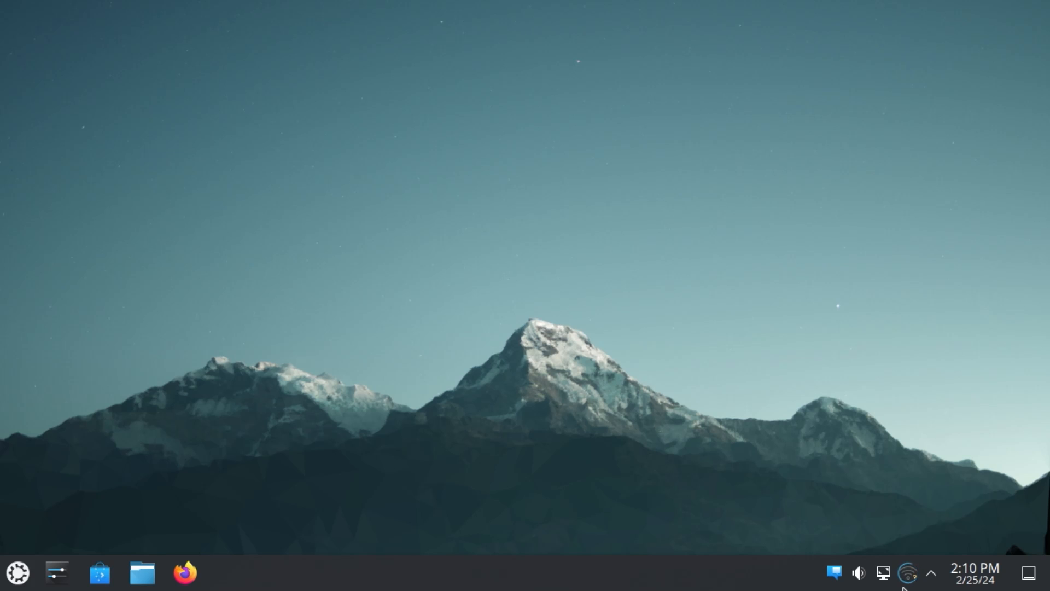
Step: Log in to reach the KDE Plasma desktop after booting Kubuntu
left_click(908, 573)
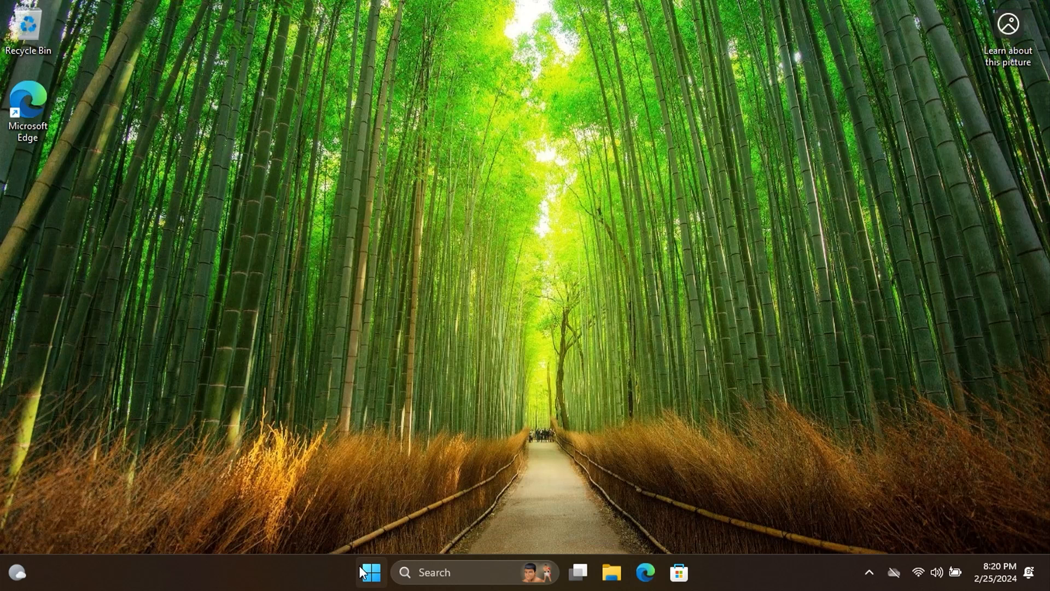
left_click(373, 572)
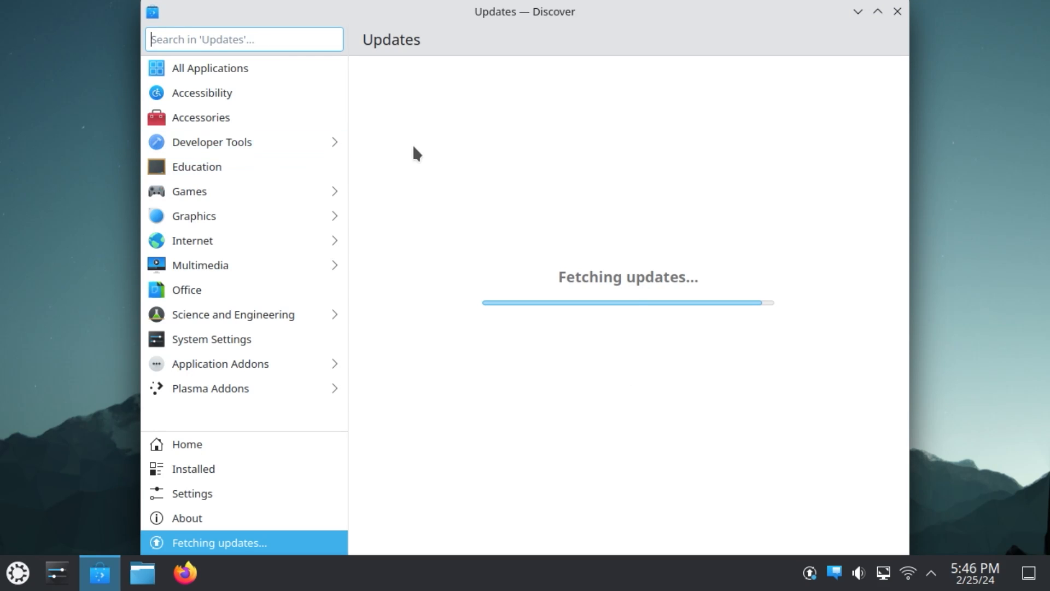
mouse_move(884, 32)
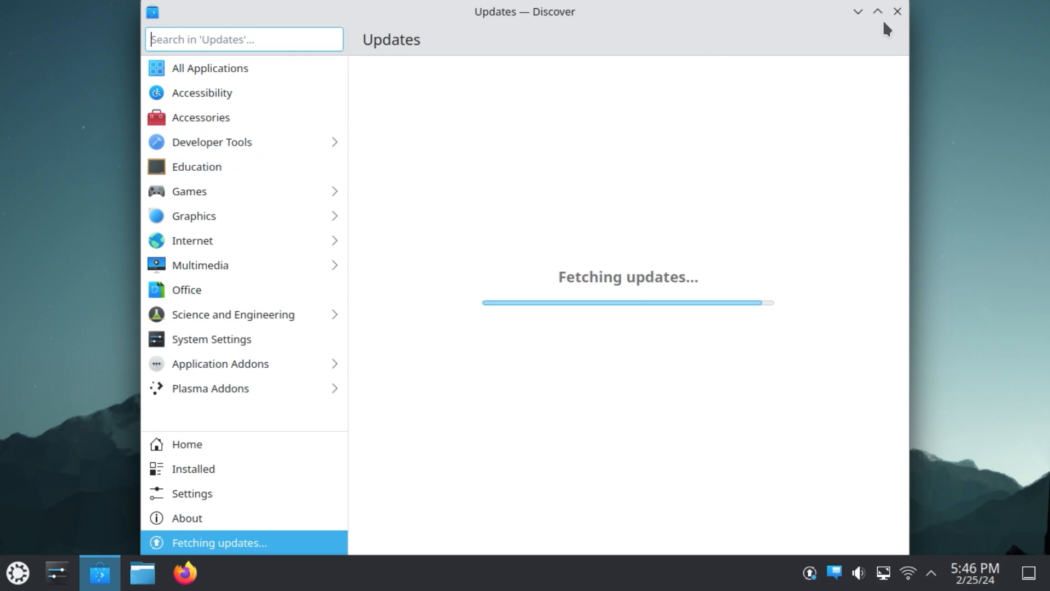
mouse_move(877, 12)
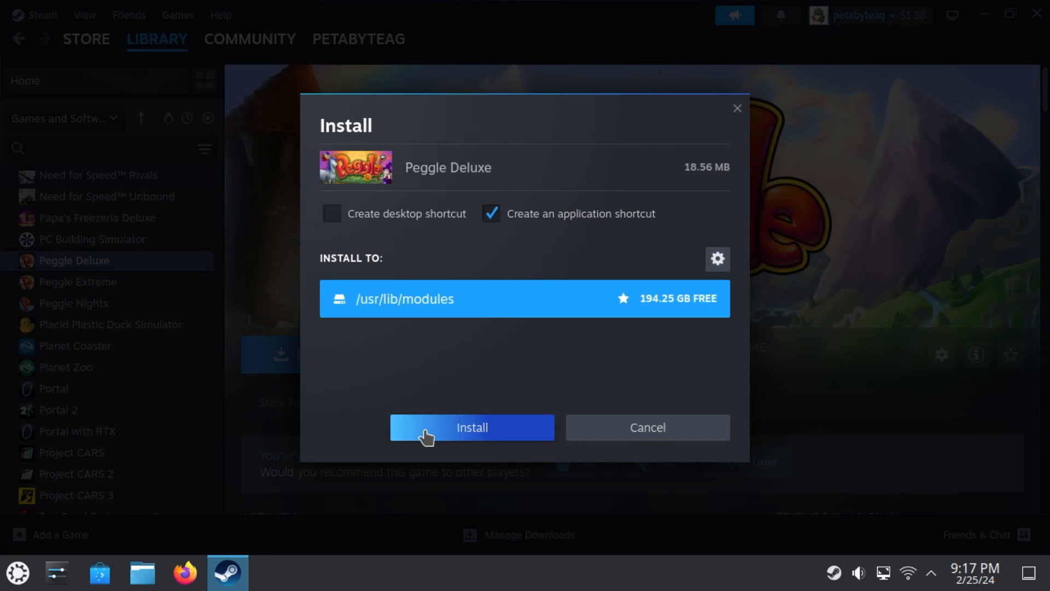
Step: Install Peggle Deluxe from the Steam library with the application shortcut kept
left_click(472, 426)
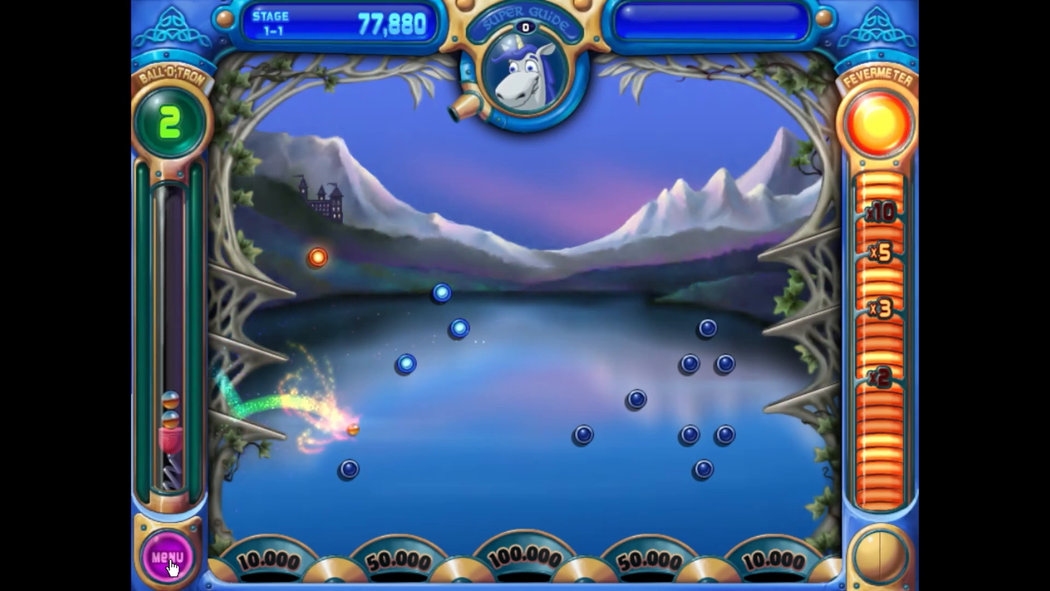
Step: Enable 3D Acceleration in Peggle's menu, acknowledge the warning, and resume the level
left_click(170, 557)
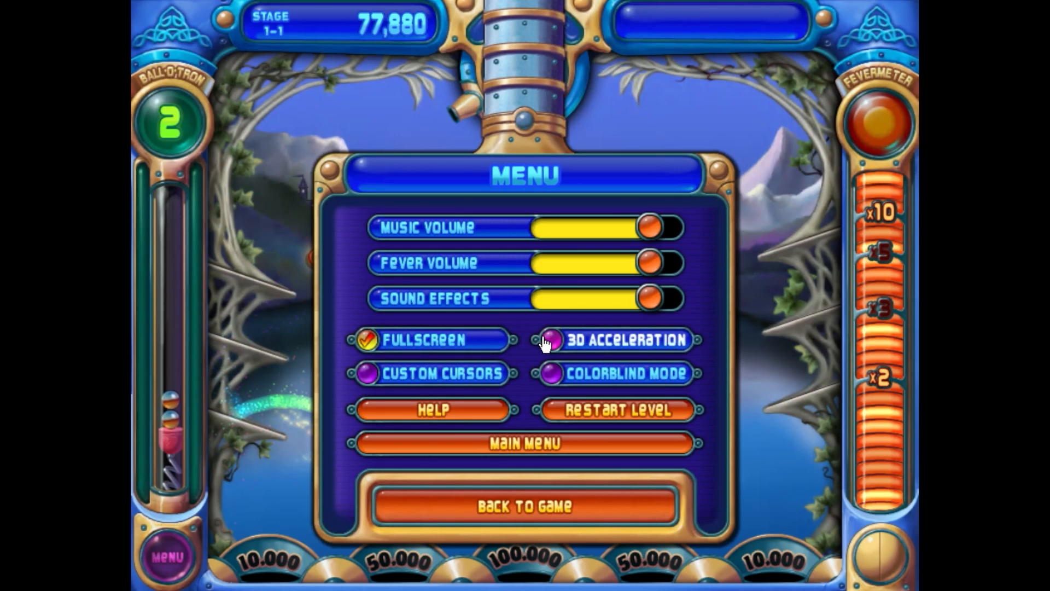
left_click(556, 339)
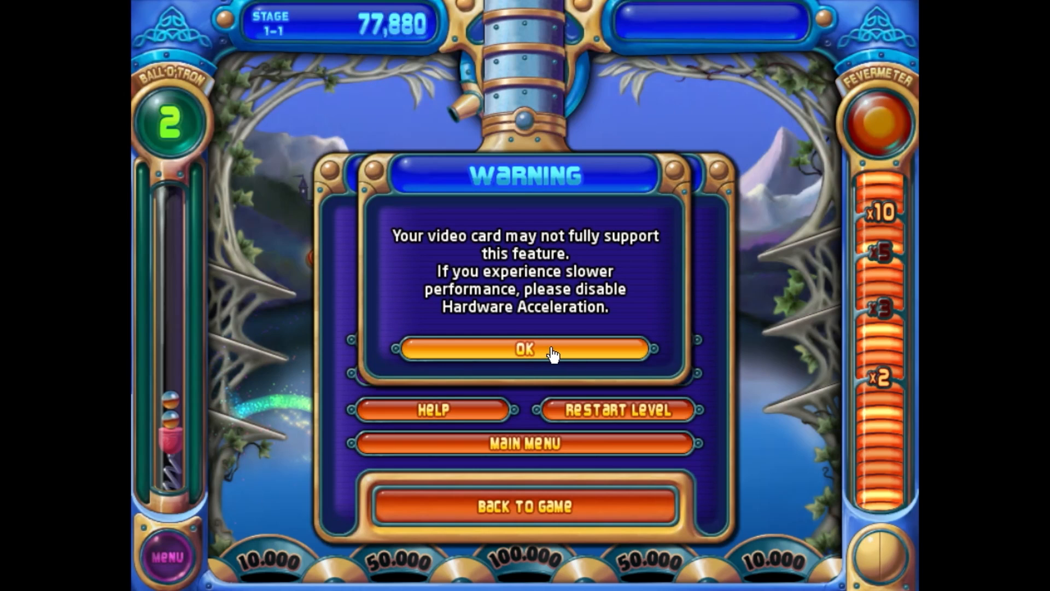
left_click(525, 349)
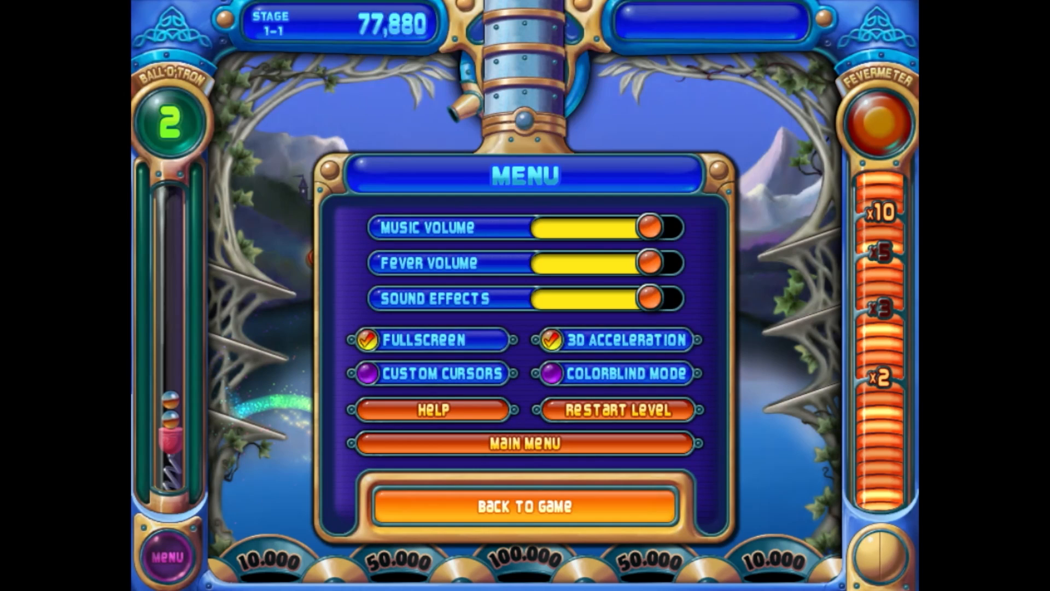
left_click(524, 507)
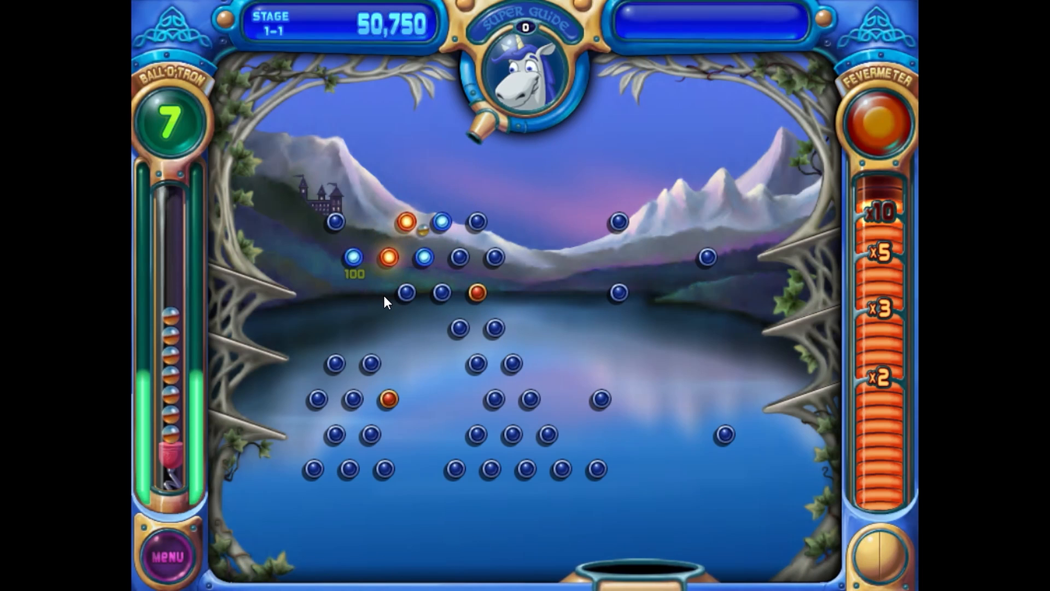